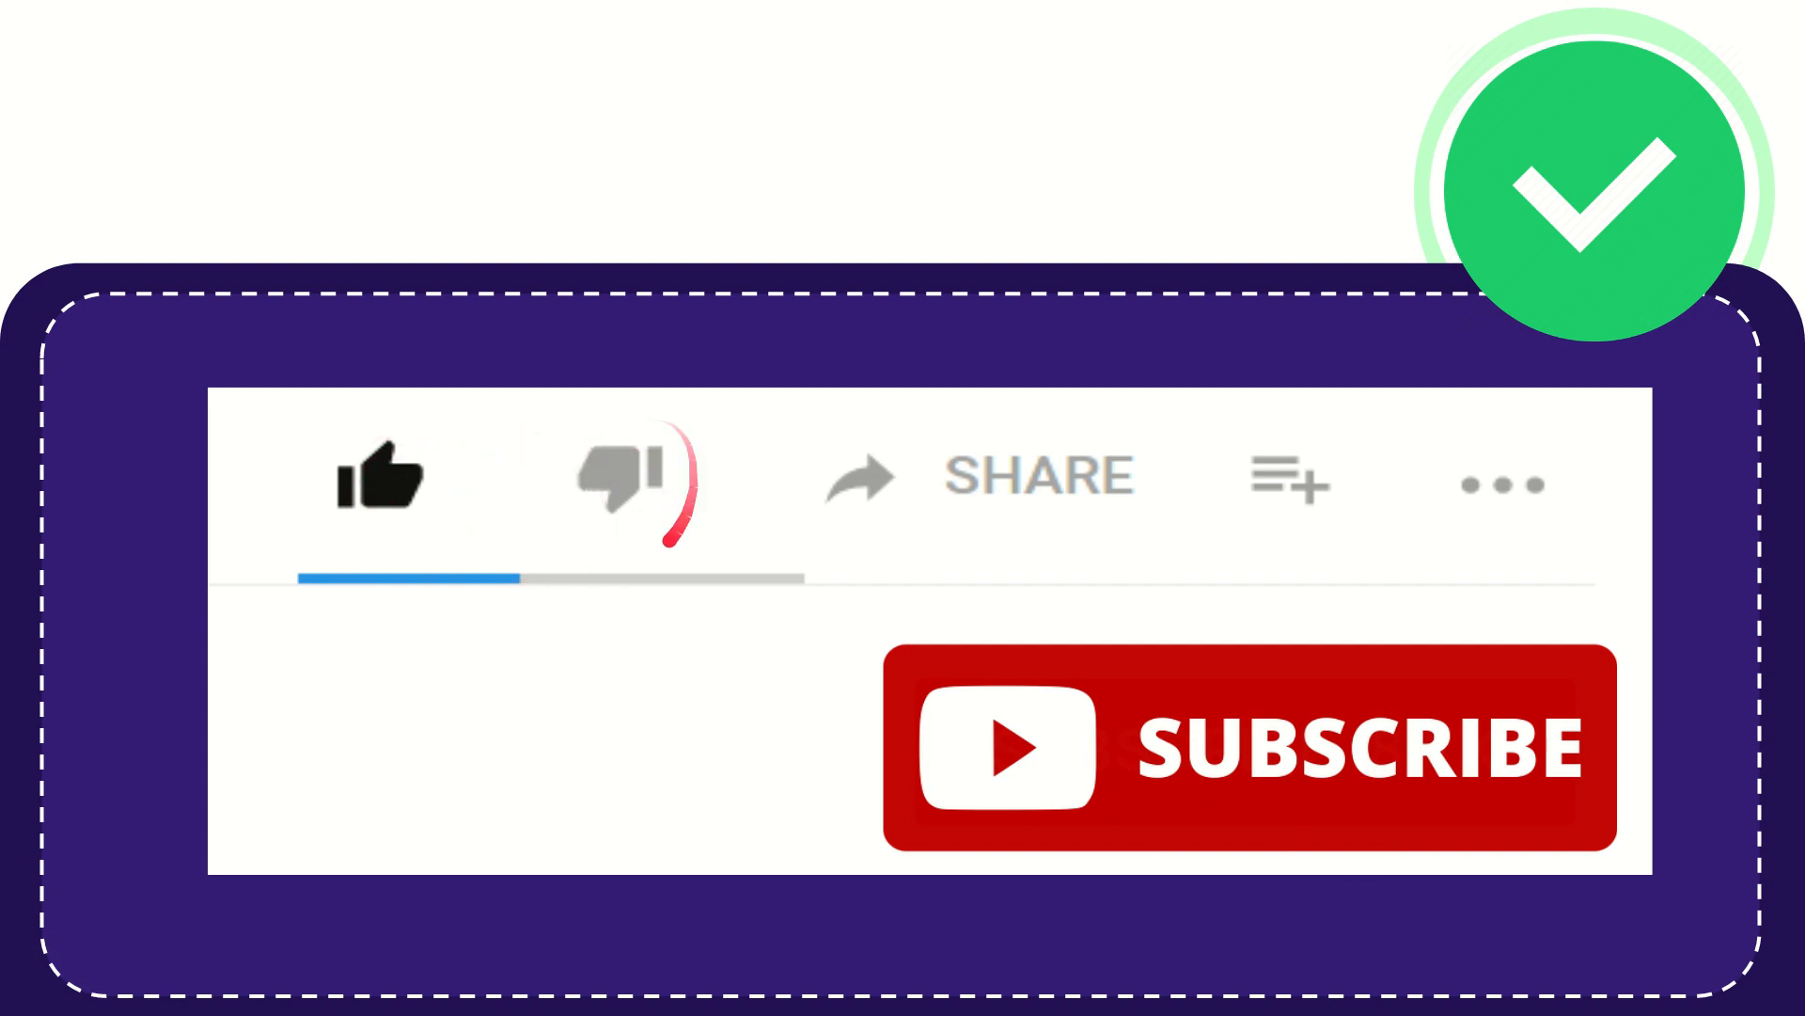
left_click(620, 477)
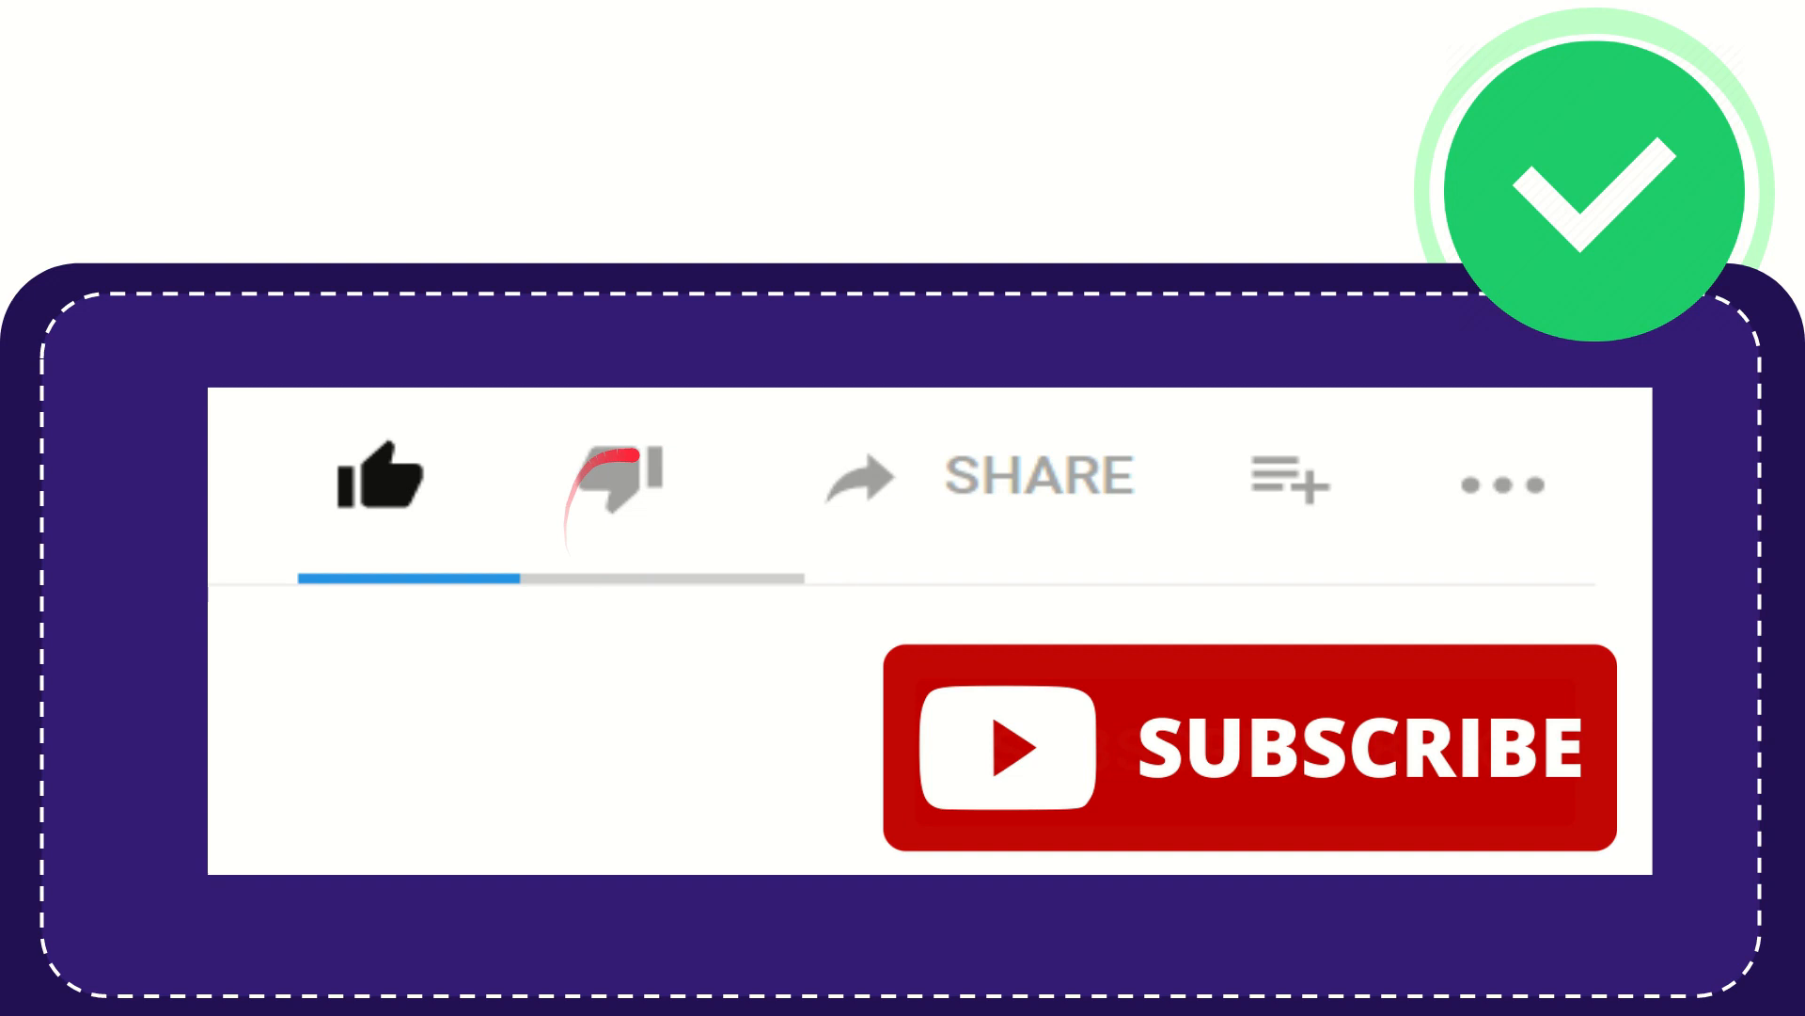
left_click(616, 477)
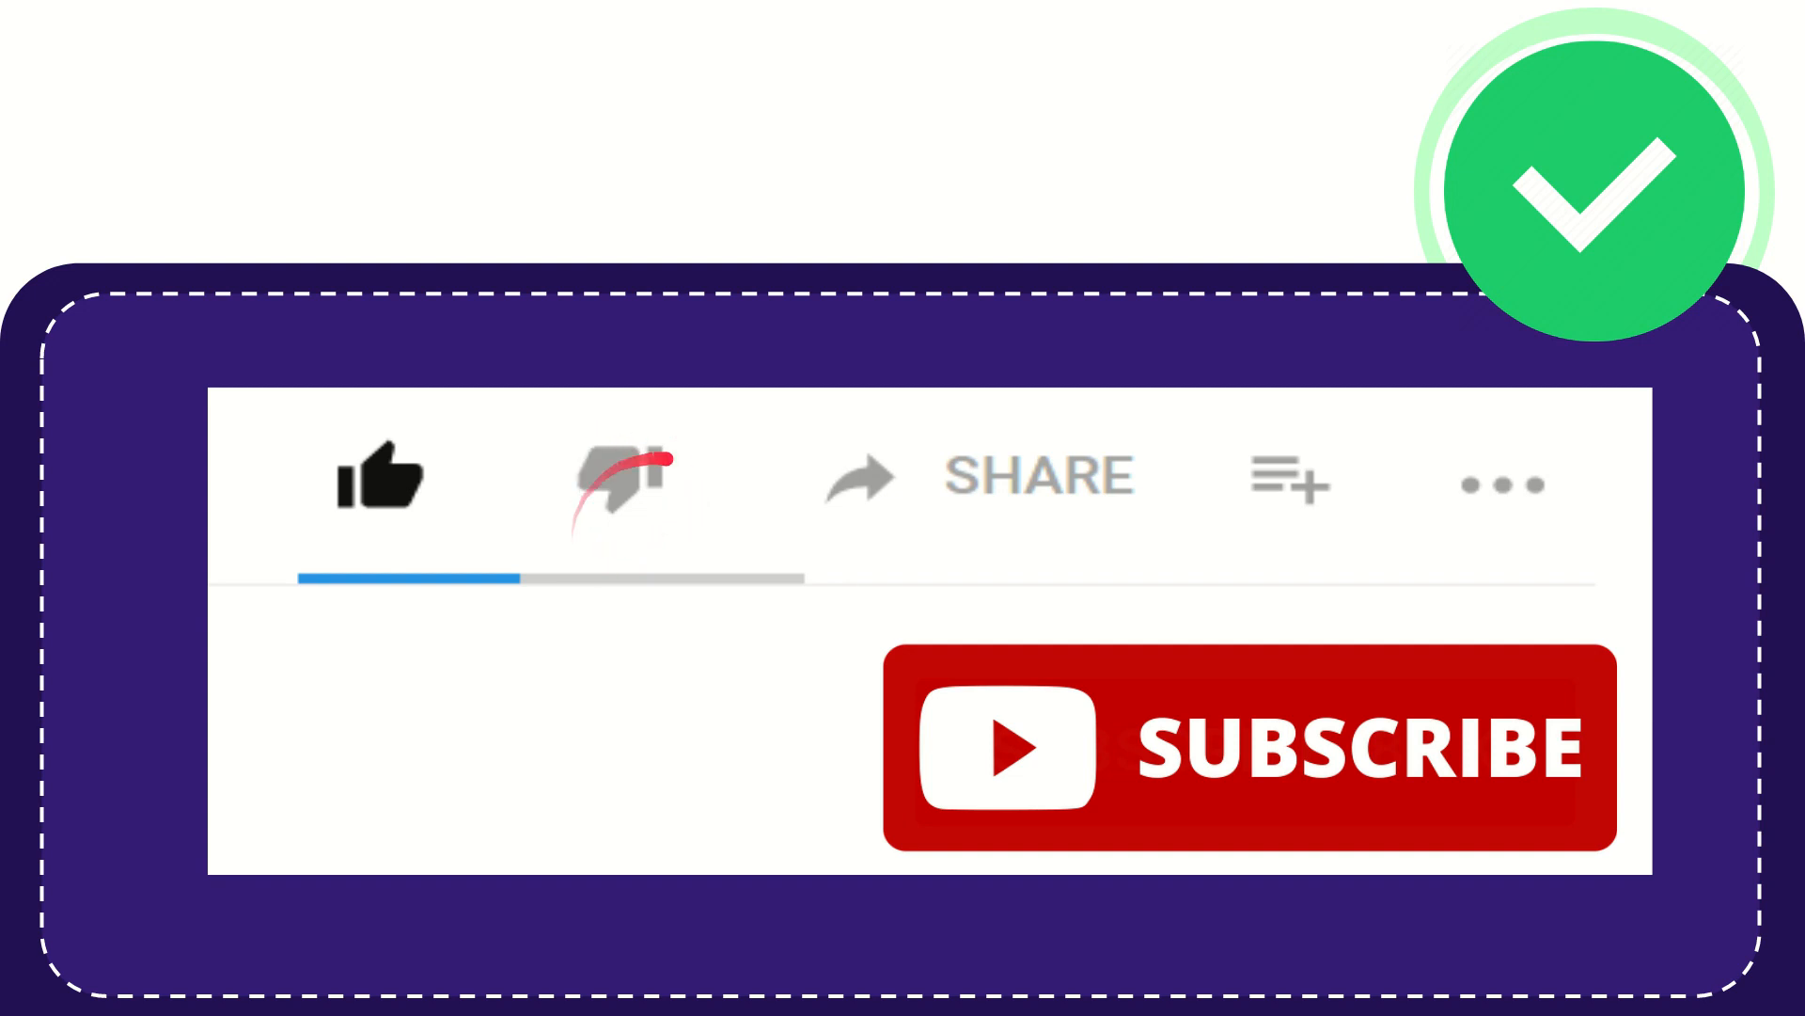
left_click(616, 477)
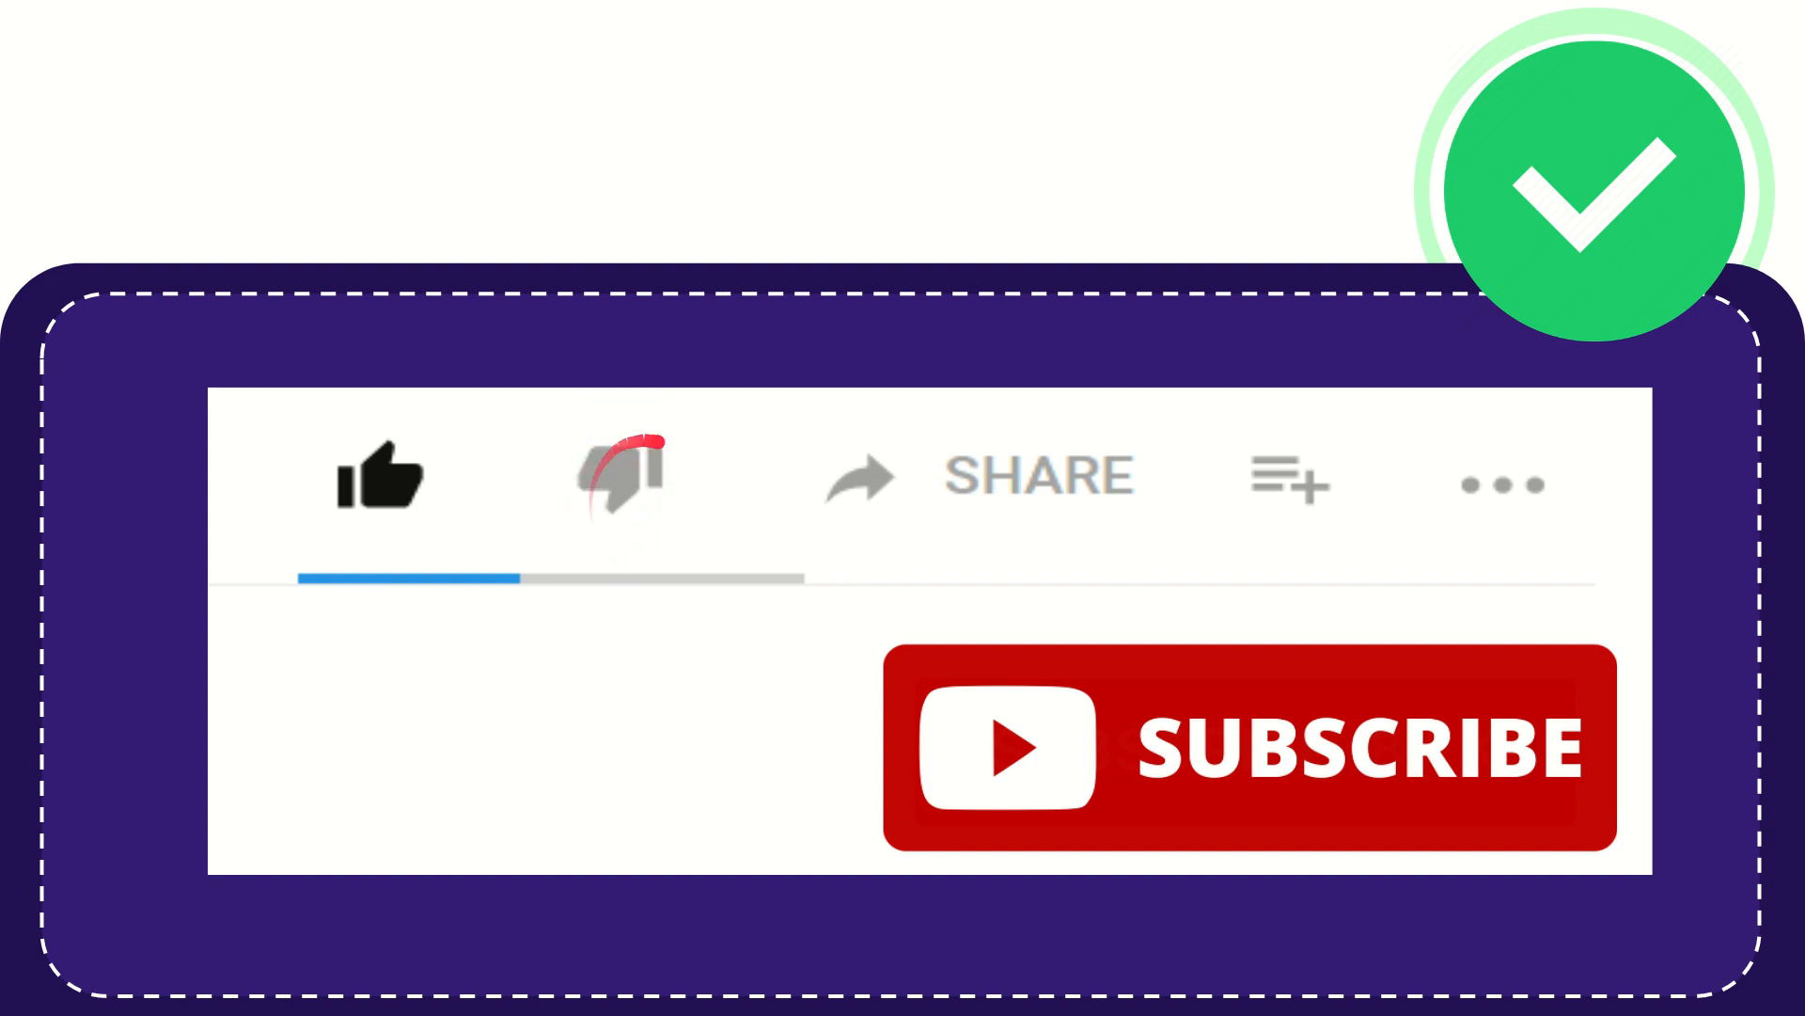
left_click(619, 477)
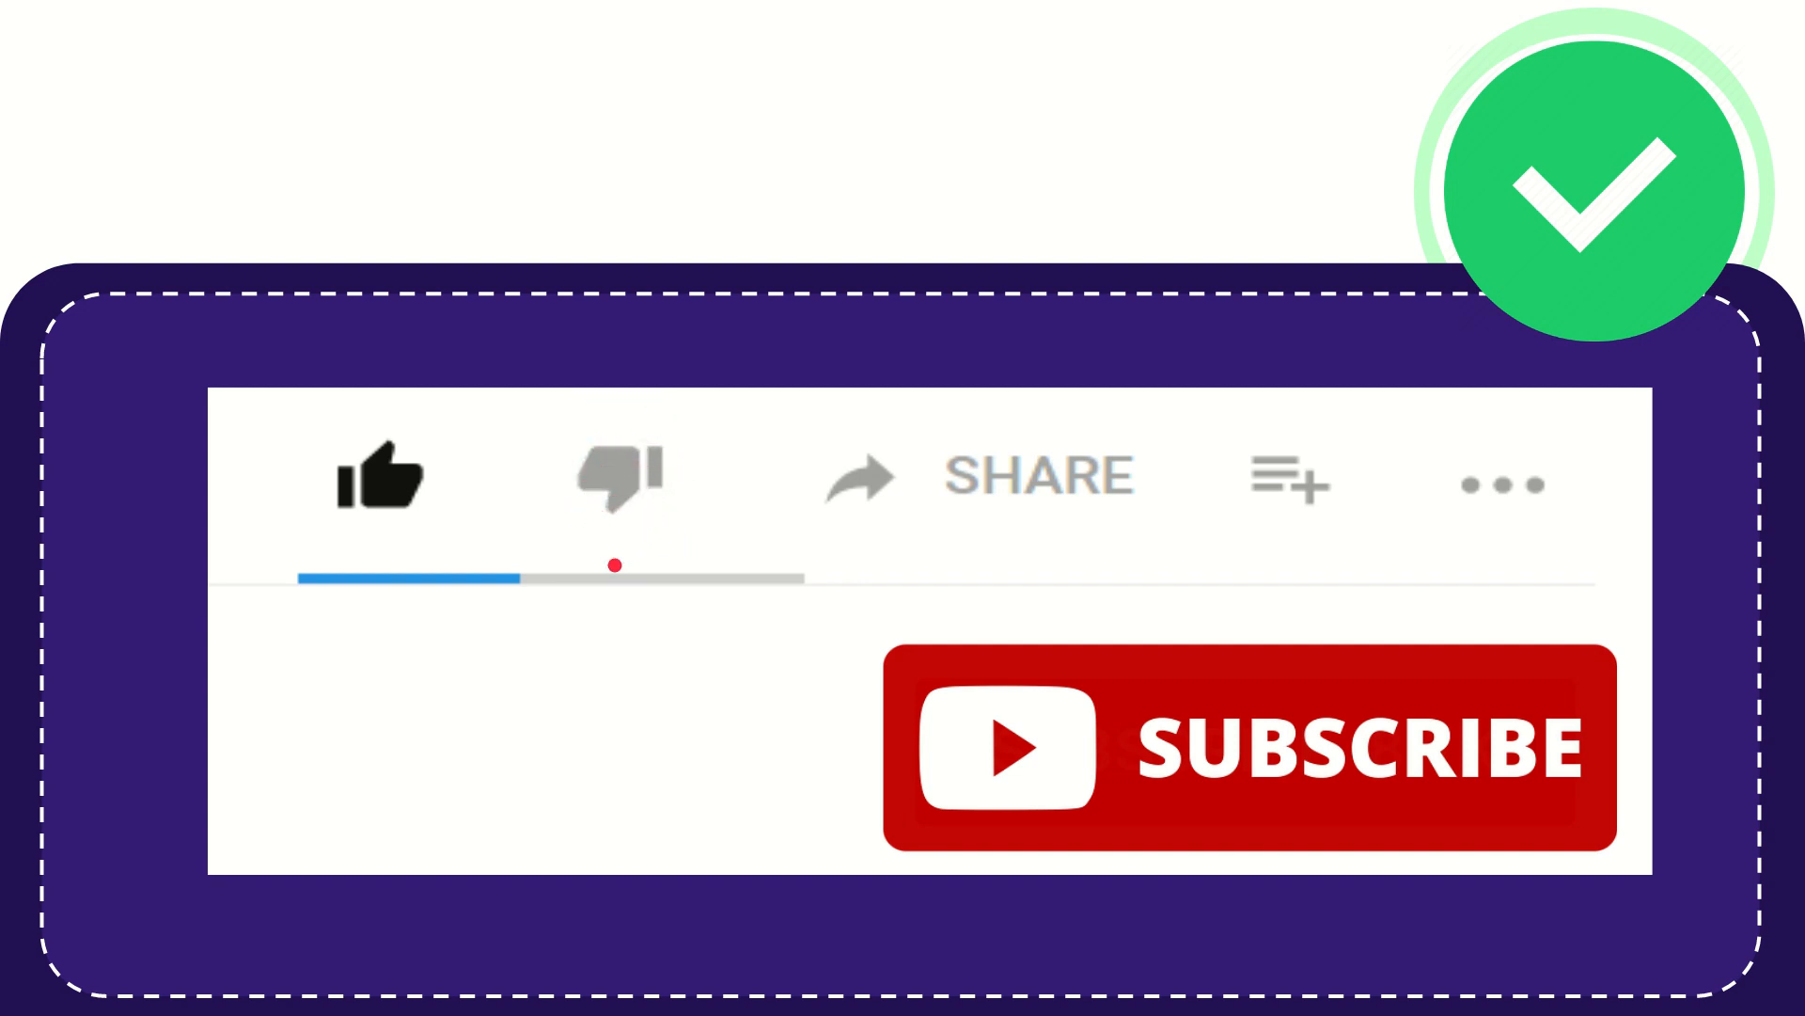